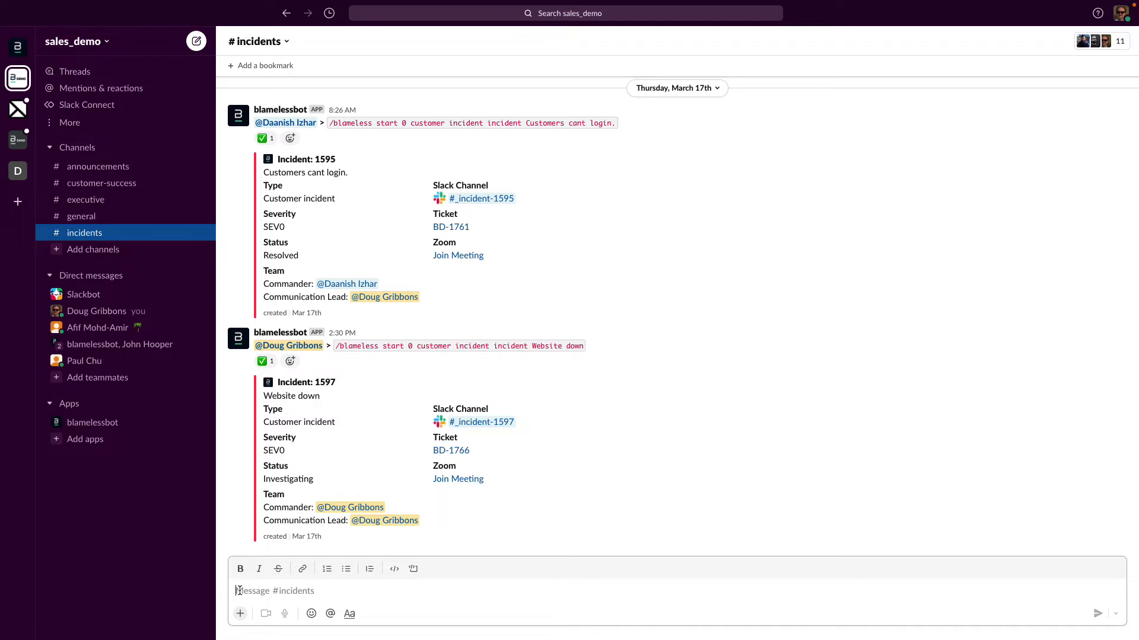
# Step: Run the Blameless shortcut so blamelessbot posts its incident action buttons in #incidents
pyautogui.click(240, 613)
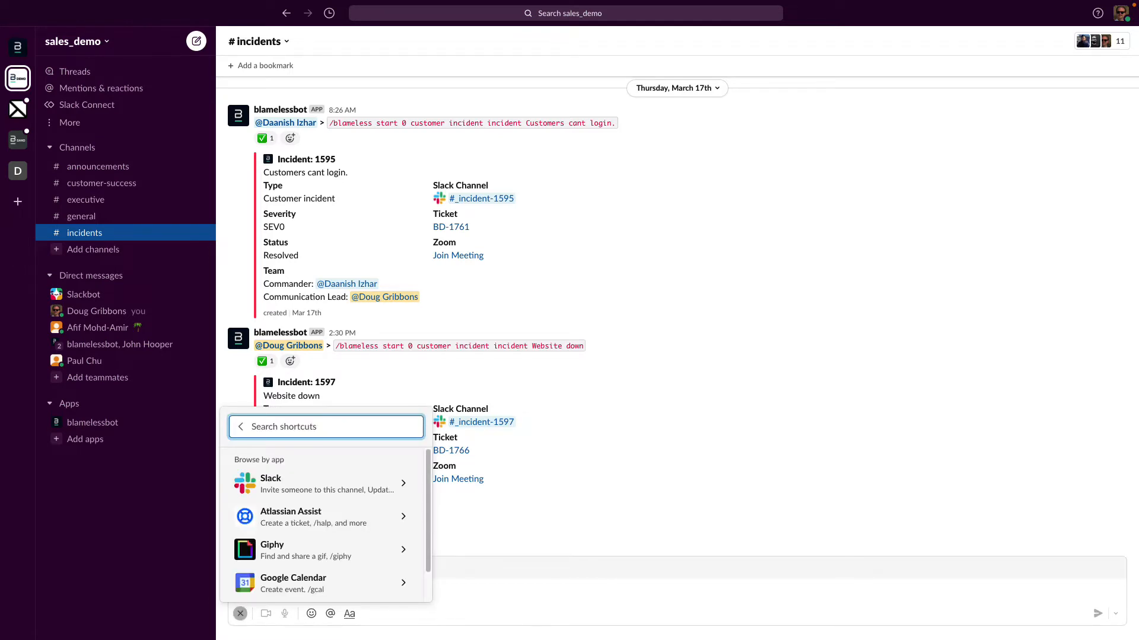
pyautogui.write('Bla')
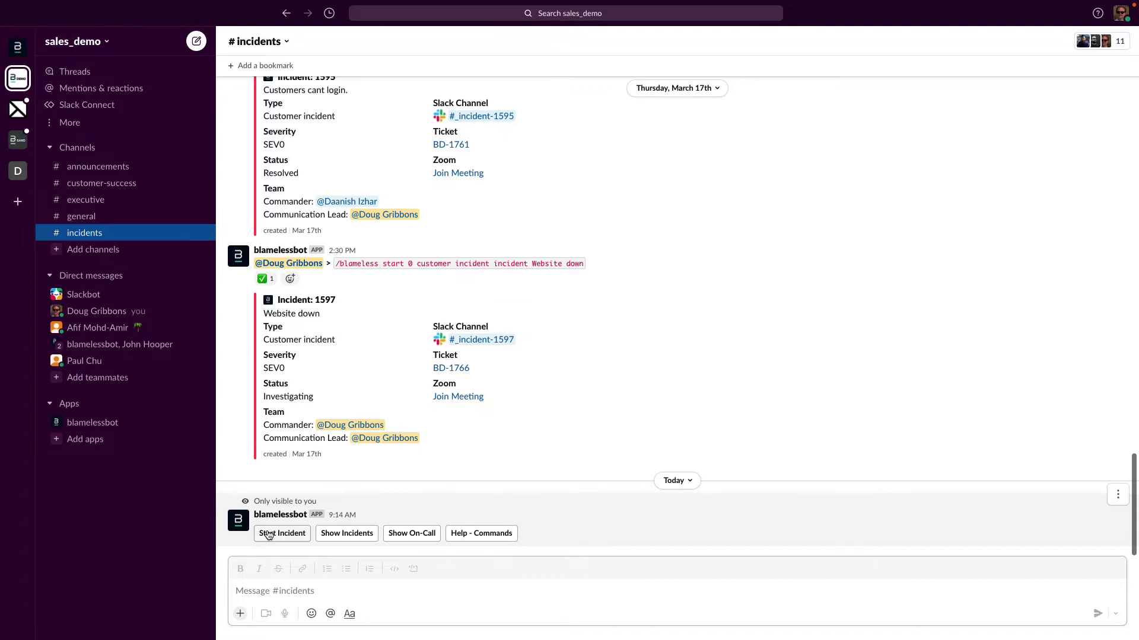
# Step: Start a new incident with type Customer Incident and severity SEV0
pyautogui.click(283, 533)
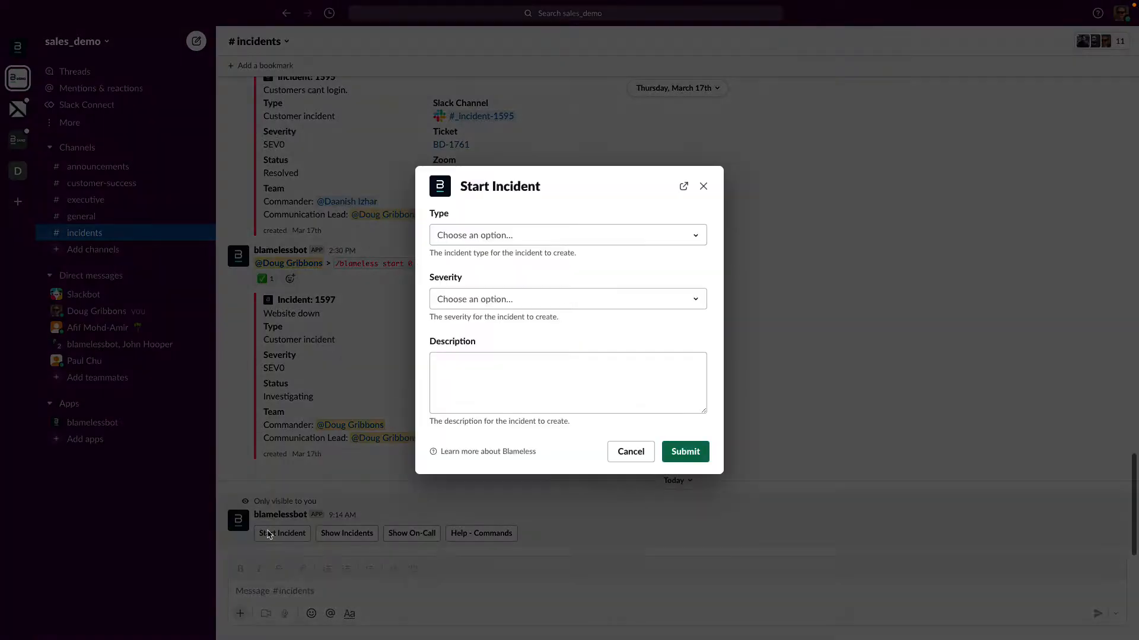
pyautogui.moveTo(662, 261)
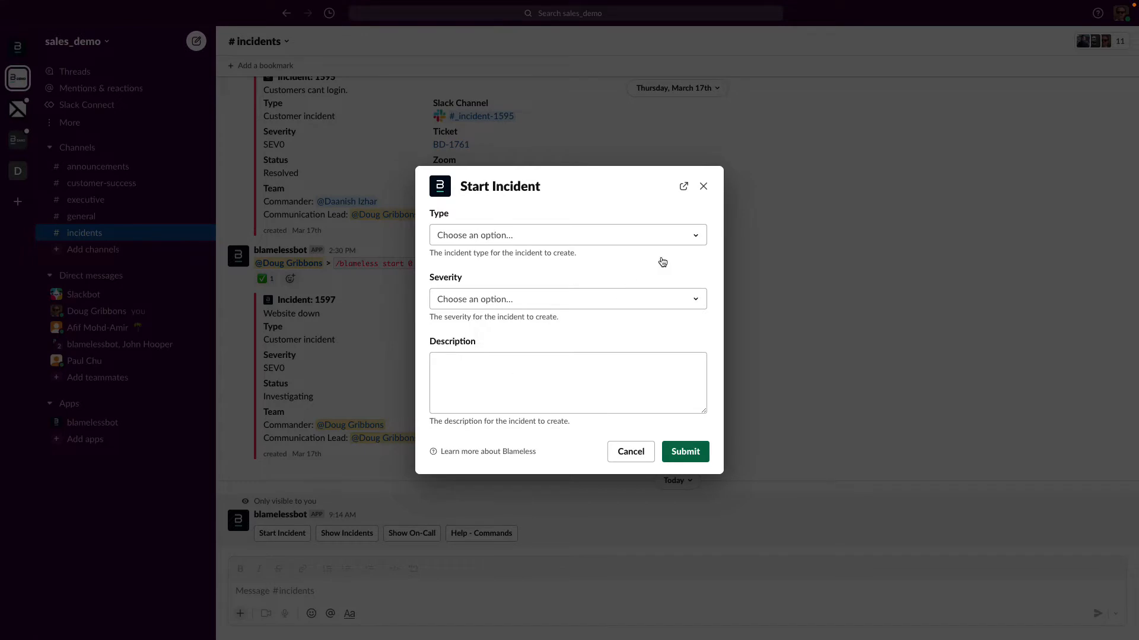
pyautogui.click(567, 235)
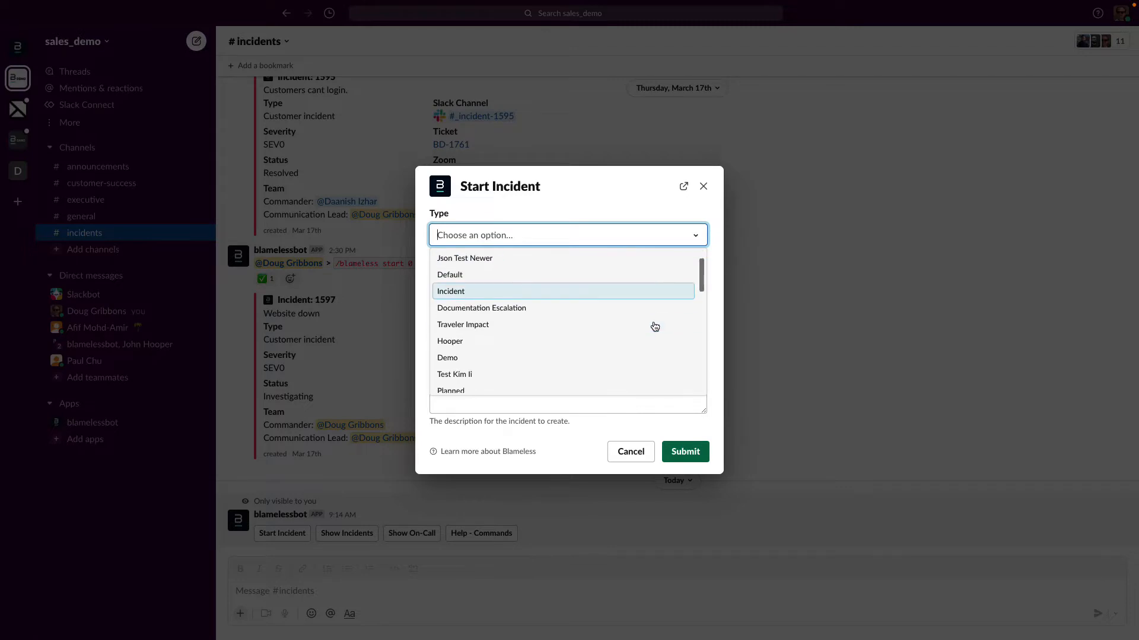
pyautogui.scroll(-3)
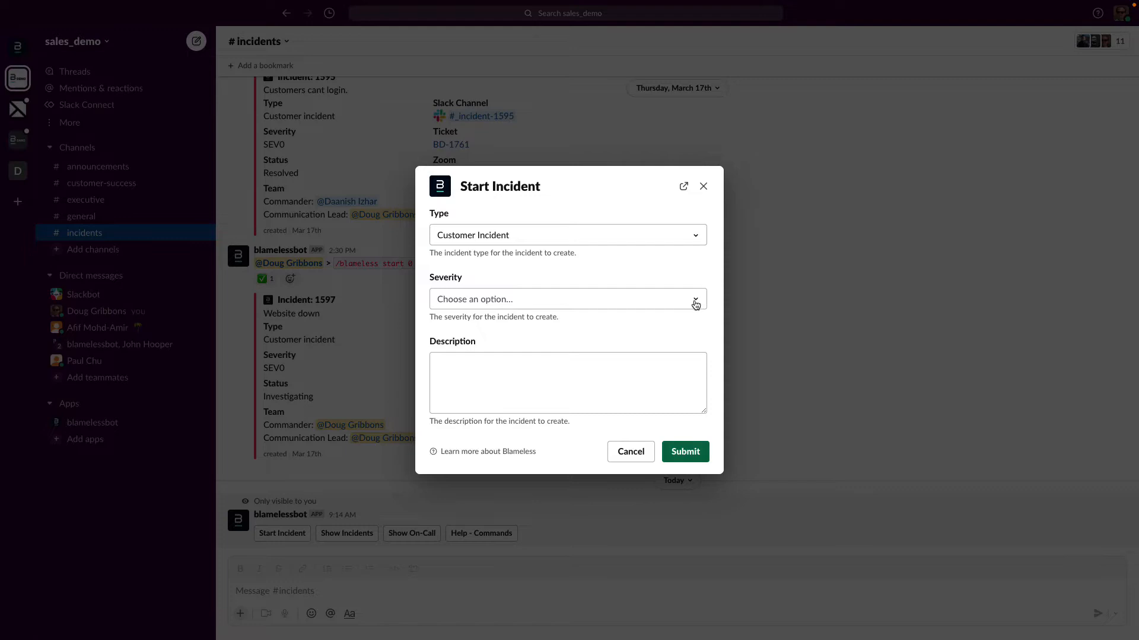
pyautogui.click(567, 299)
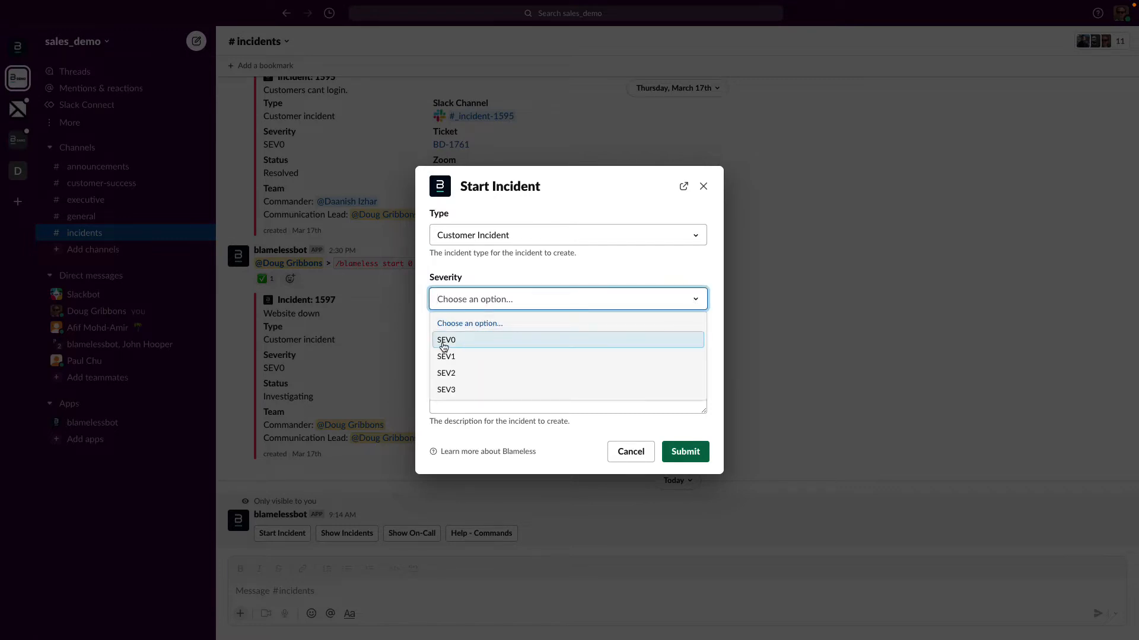
pyautogui.click(447, 340)
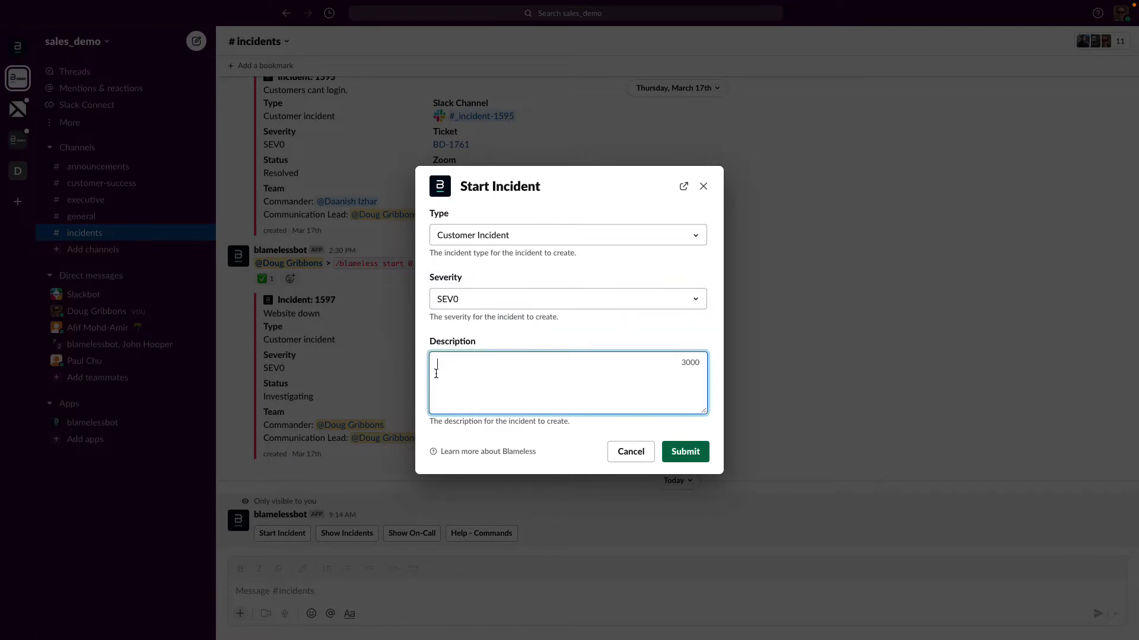
# Step: Describe the incident as 'Customers Unable to login' and submit it
pyautogui.write('Customers Unable to')
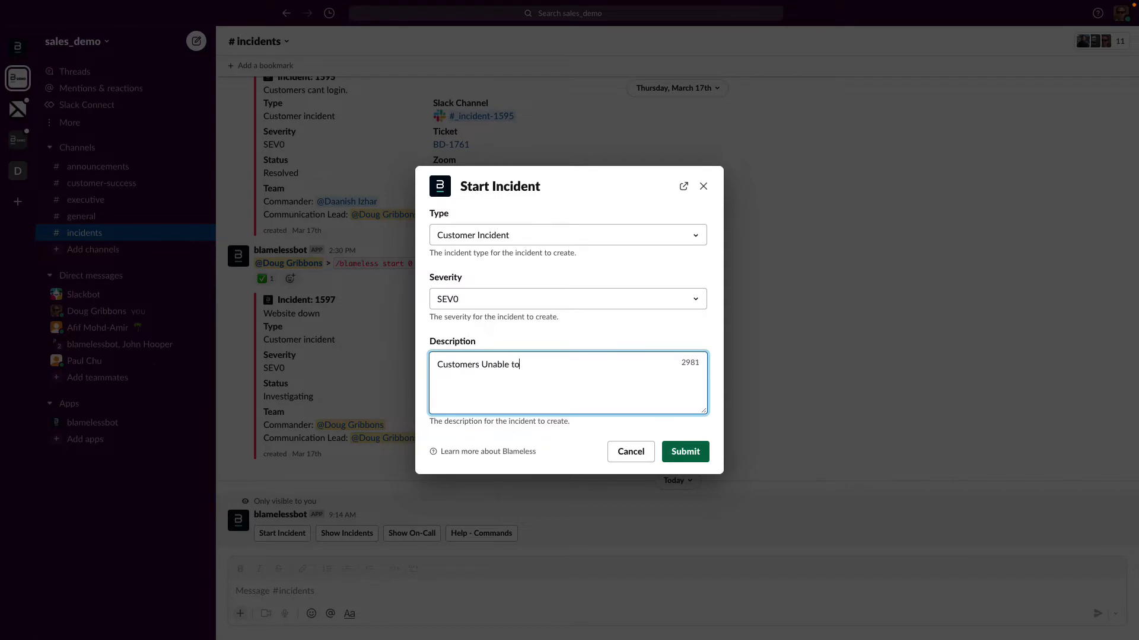
pyautogui.write('login')
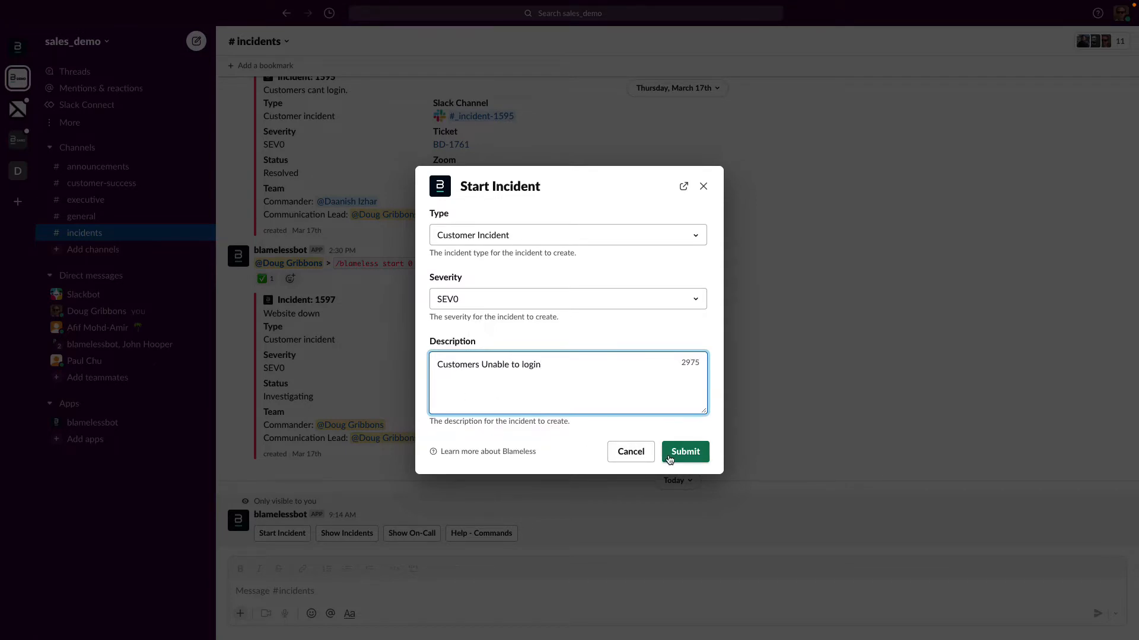
pyautogui.click(683, 451)
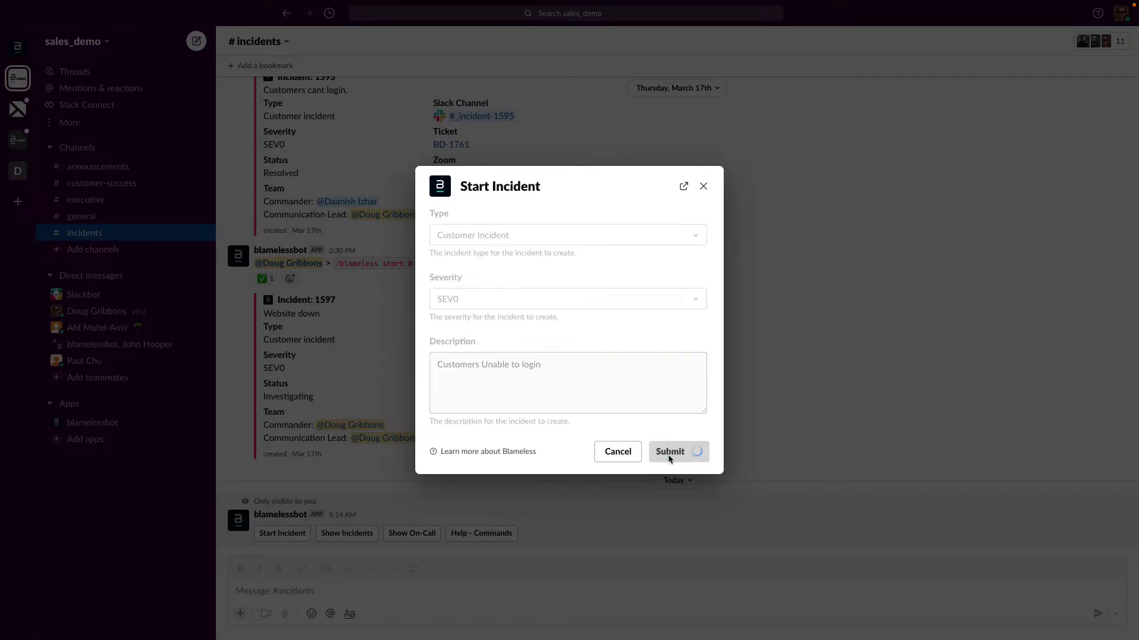
# Step: Confirm the submission so Incident 1599 is posted in #incidents with its channel and ticket
pyautogui.click(669, 451)
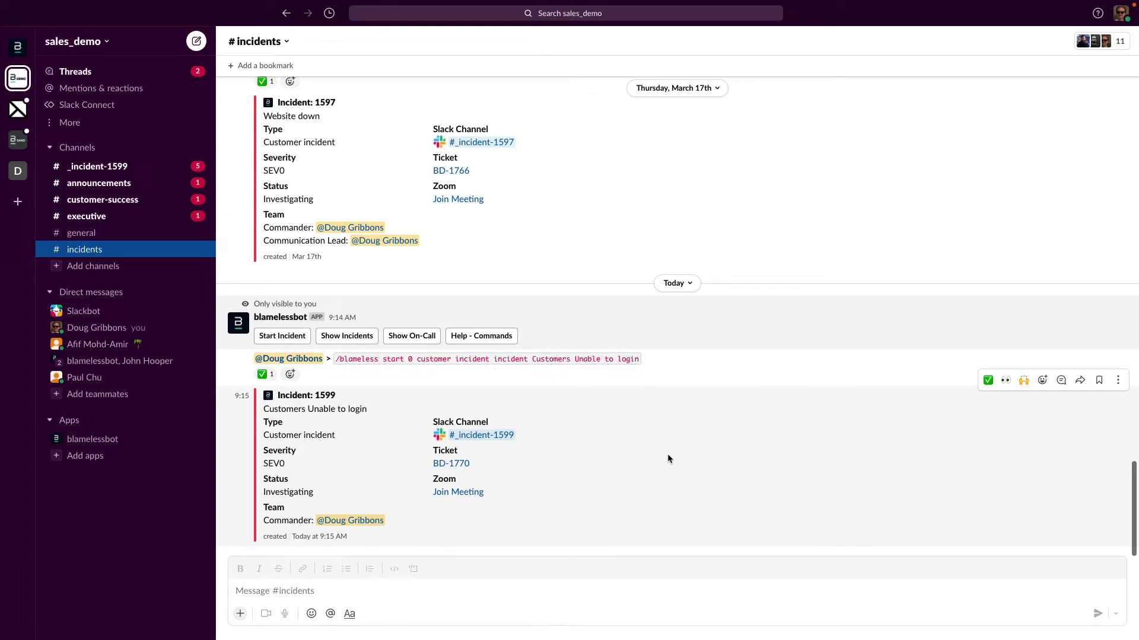
pyautogui.moveTo(480, 435)
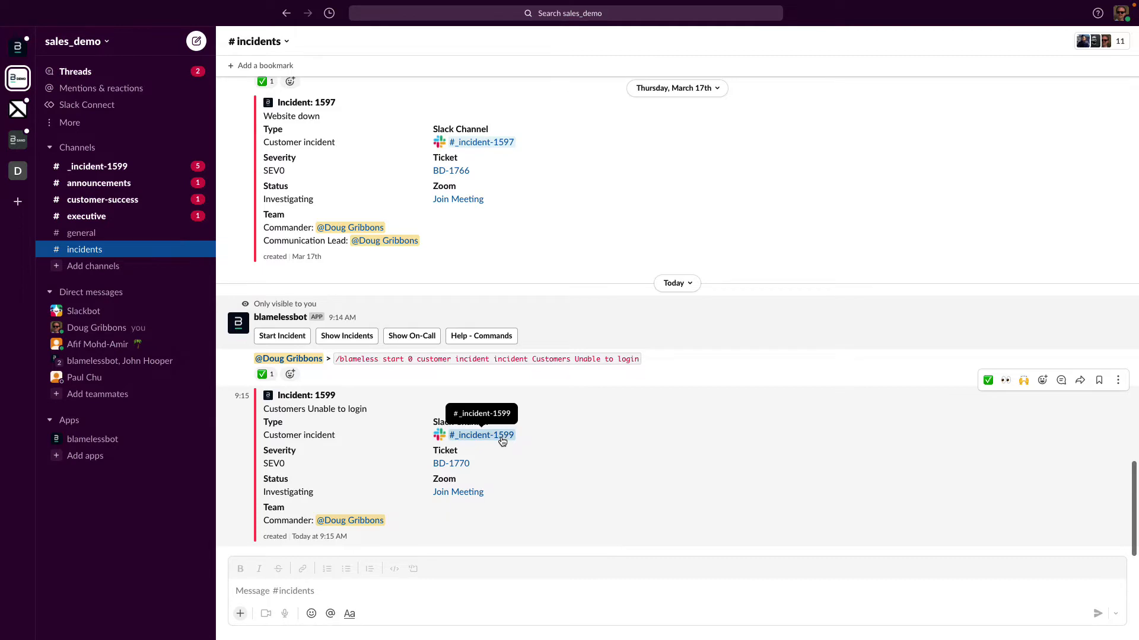
pyautogui.click(480, 436)
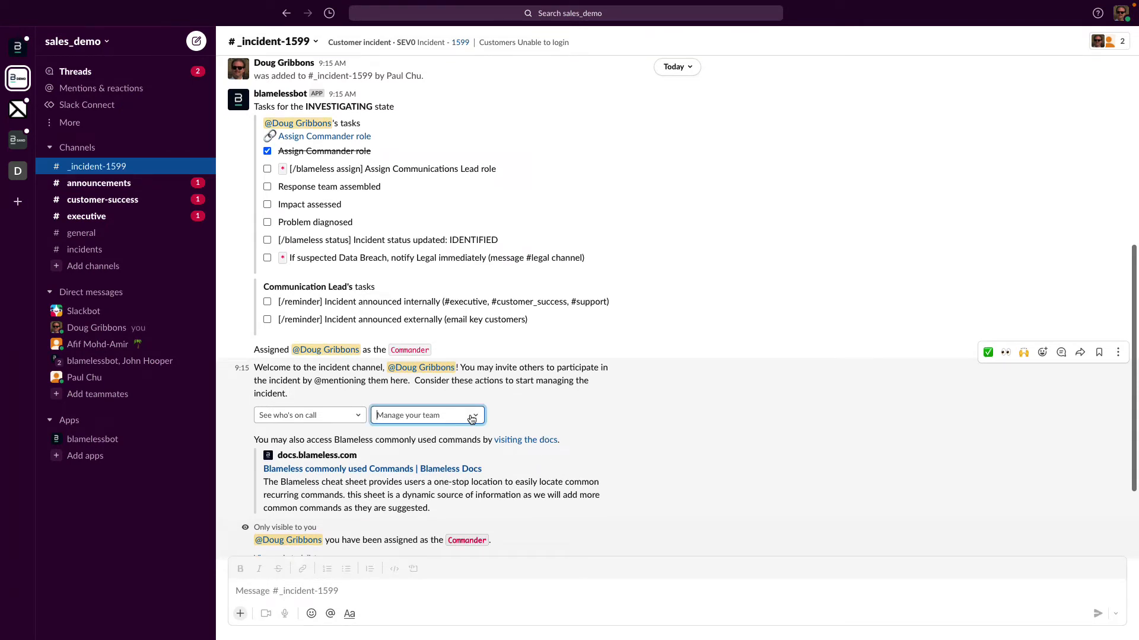
# Step: Run /blameless assign in the incident channel to bring up the Assign Incident Roles dialog
pyautogui.click(425, 415)
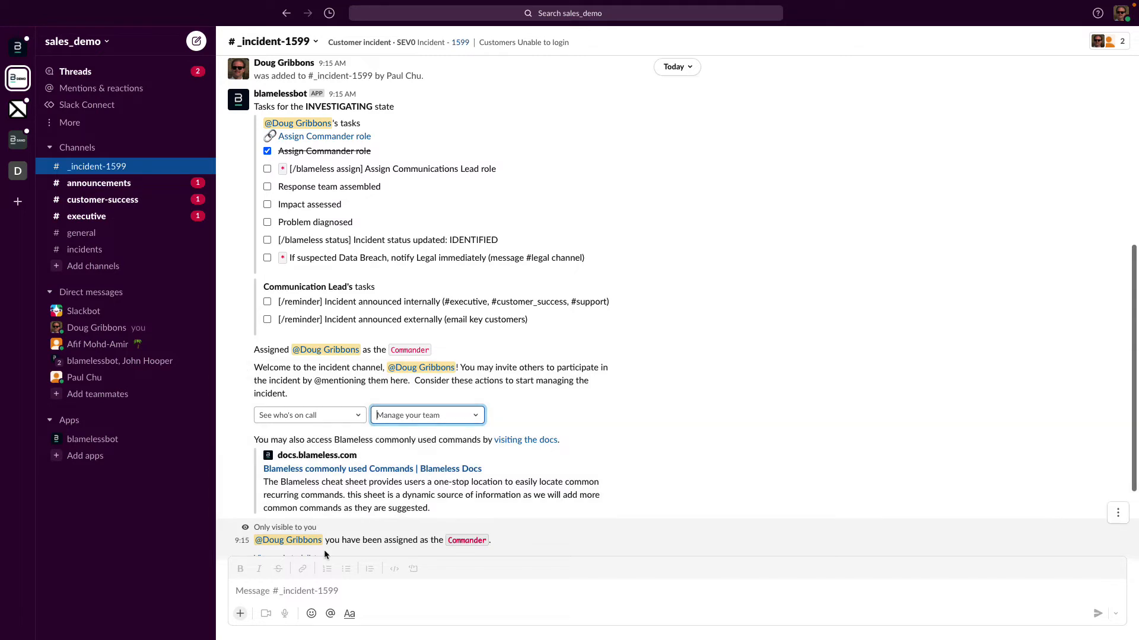
pyautogui.write('B')
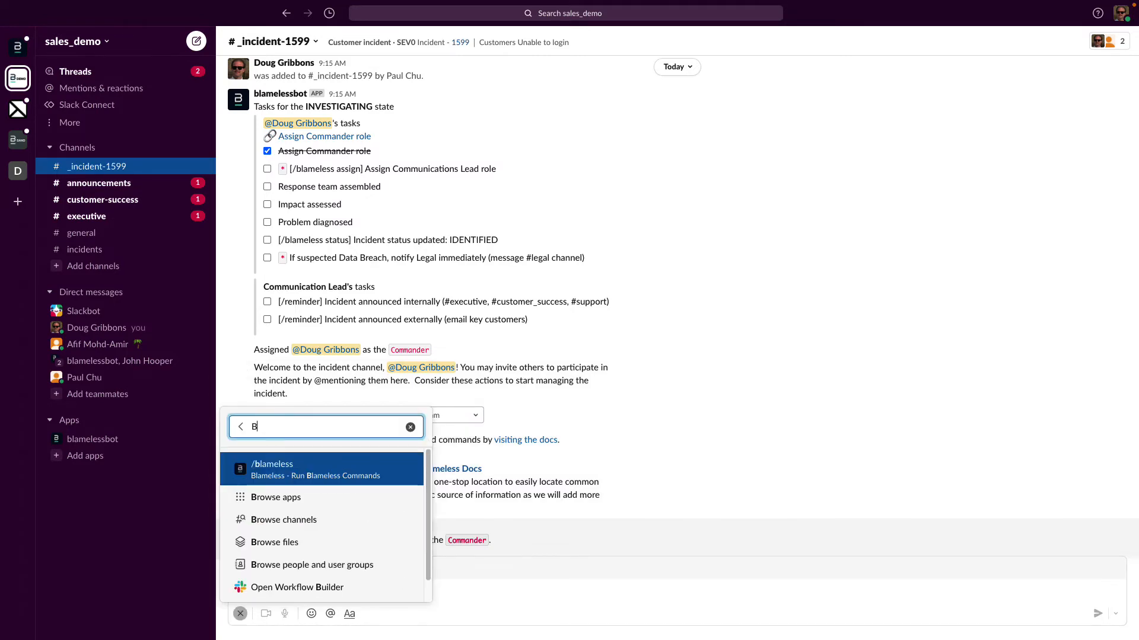
pyautogui.write('lameless')
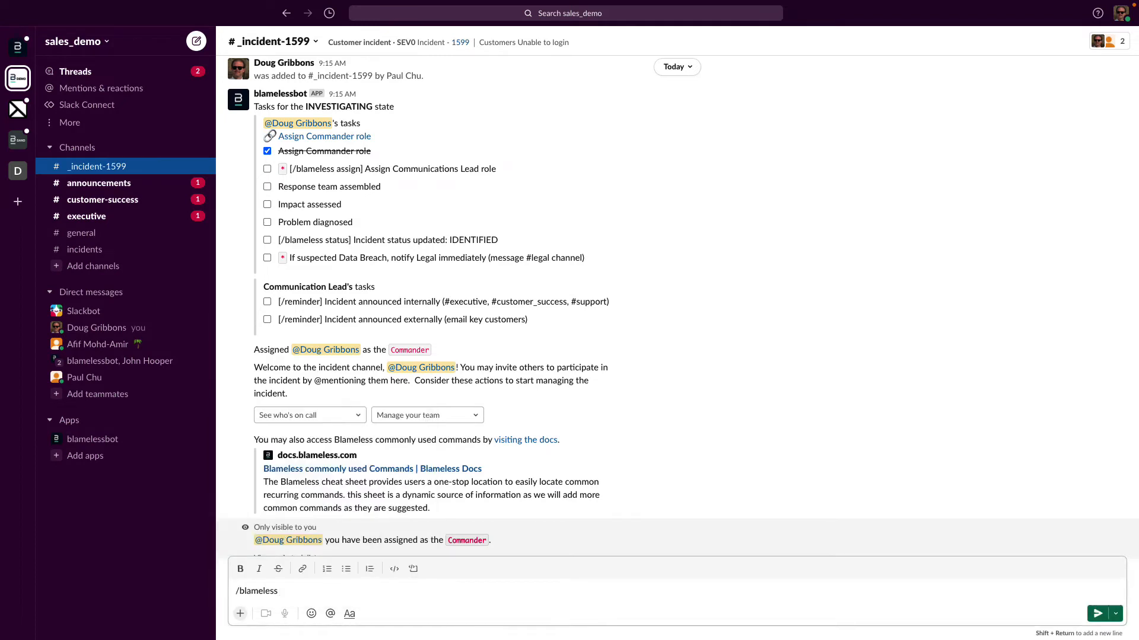
pyautogui.write('assign')
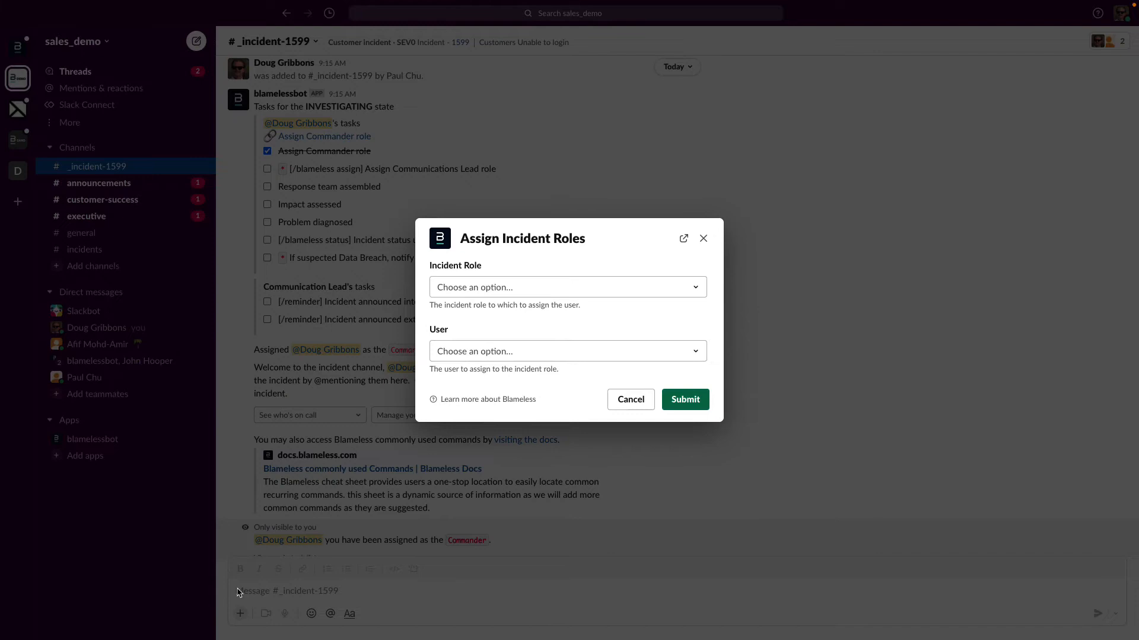
# Step: Assign yourself (Doug Gribbons) as Communication Lead for incident 1599
pyautogui.click(567, 287)
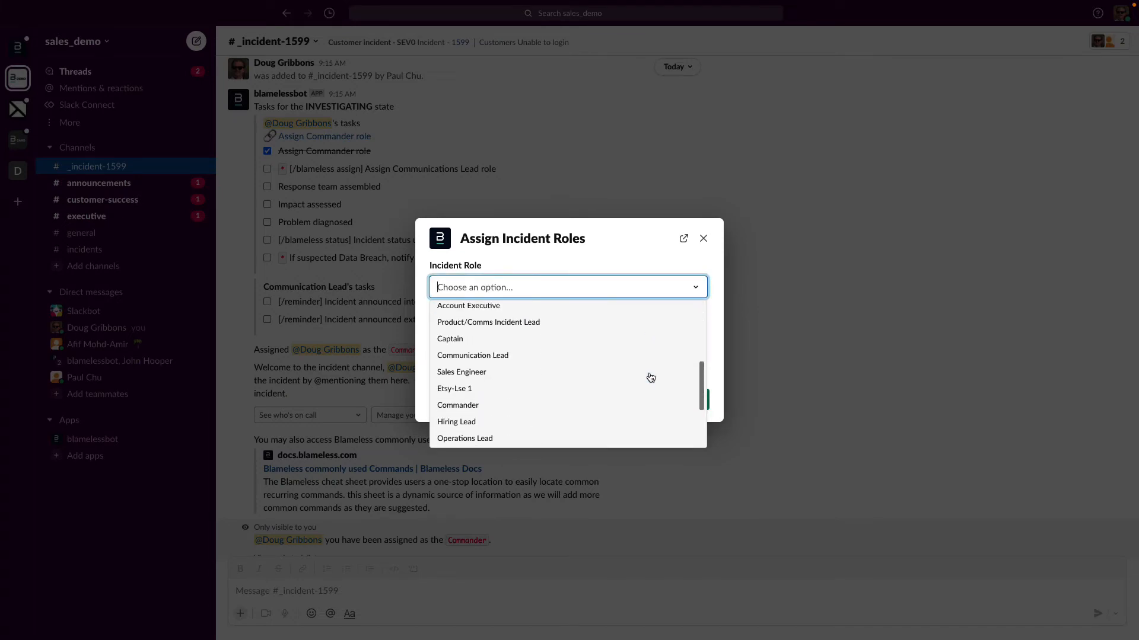
pyautogui.click(472, 355)
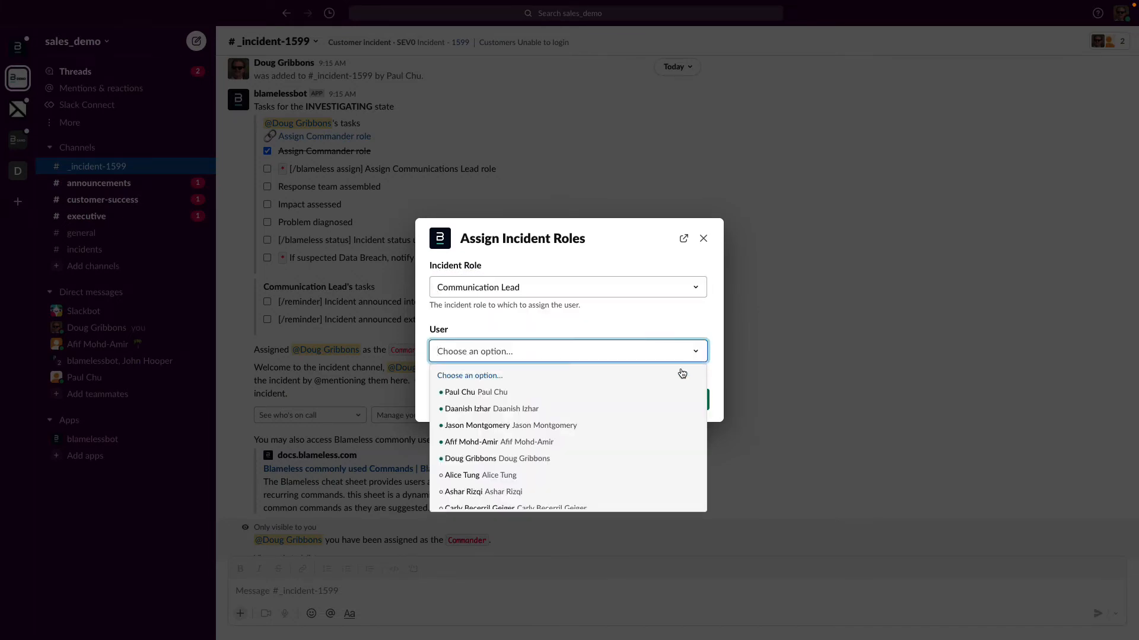
pyautogui.click(469, 457)
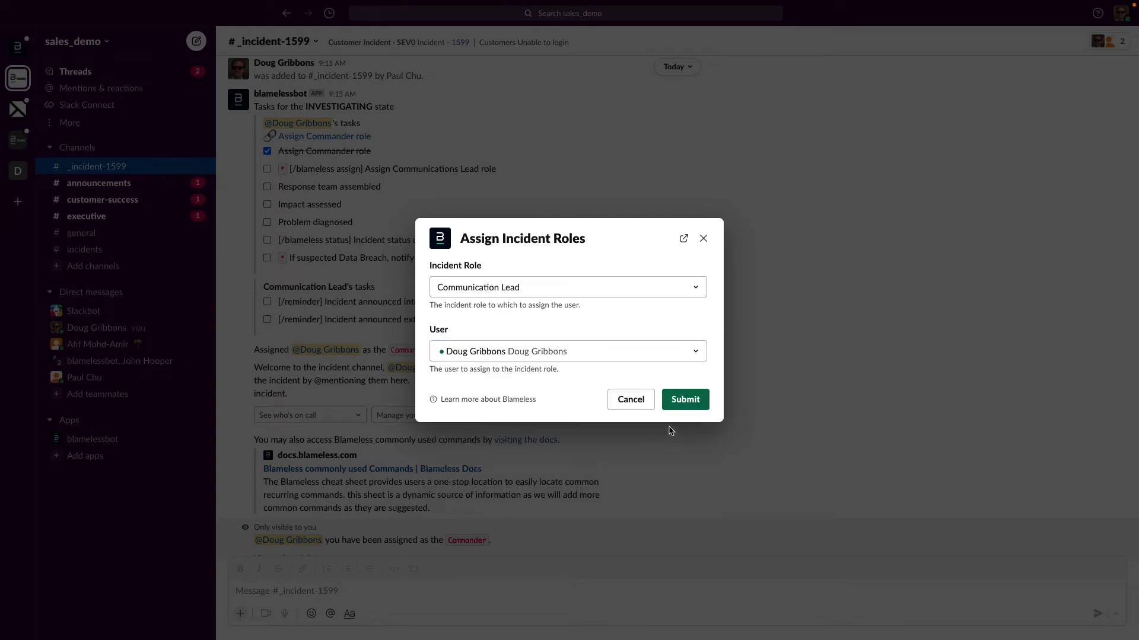
pyautogui.click(683, 399)
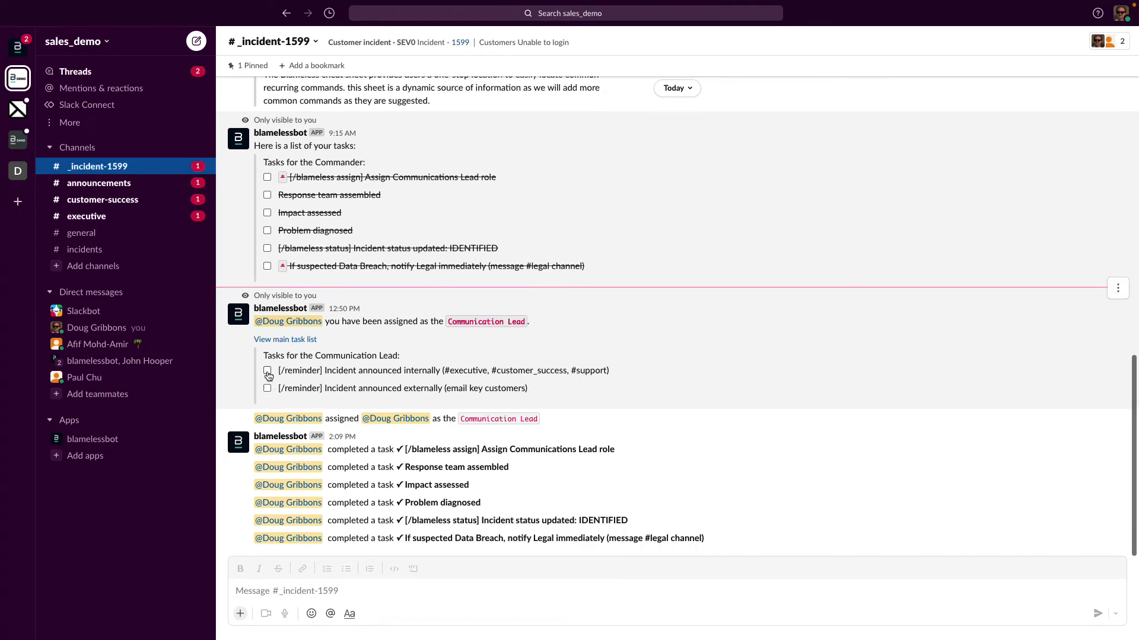
# Step: Mark the Communication Lead announcement tasks done and post 'Looking at this now'
pyautogui.click(267, 370)
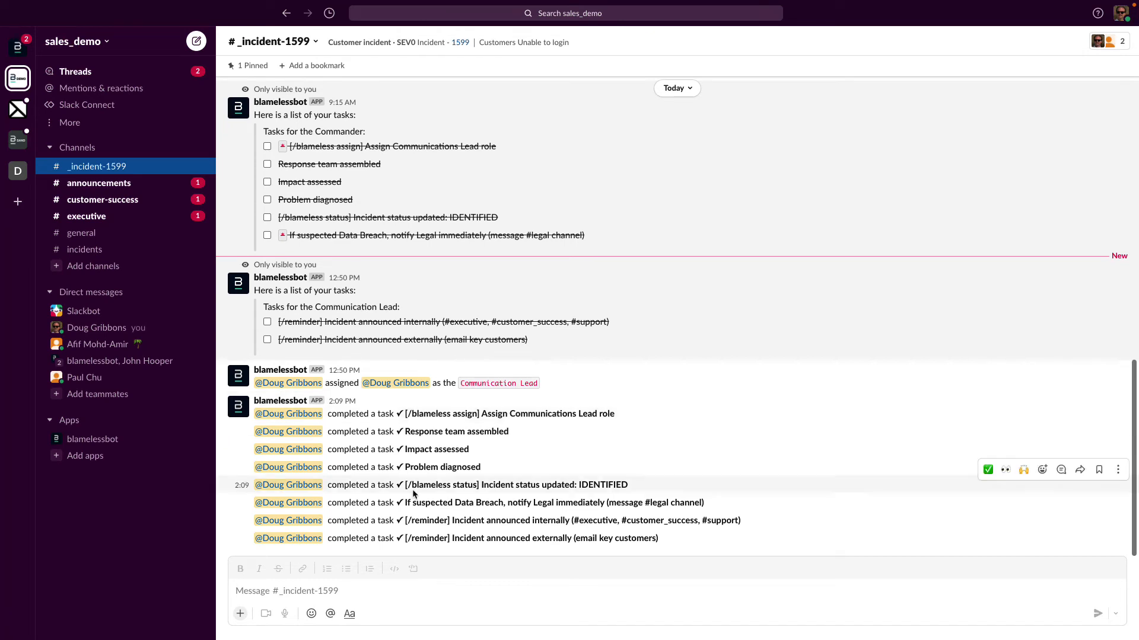
pyautogui.write('Look')
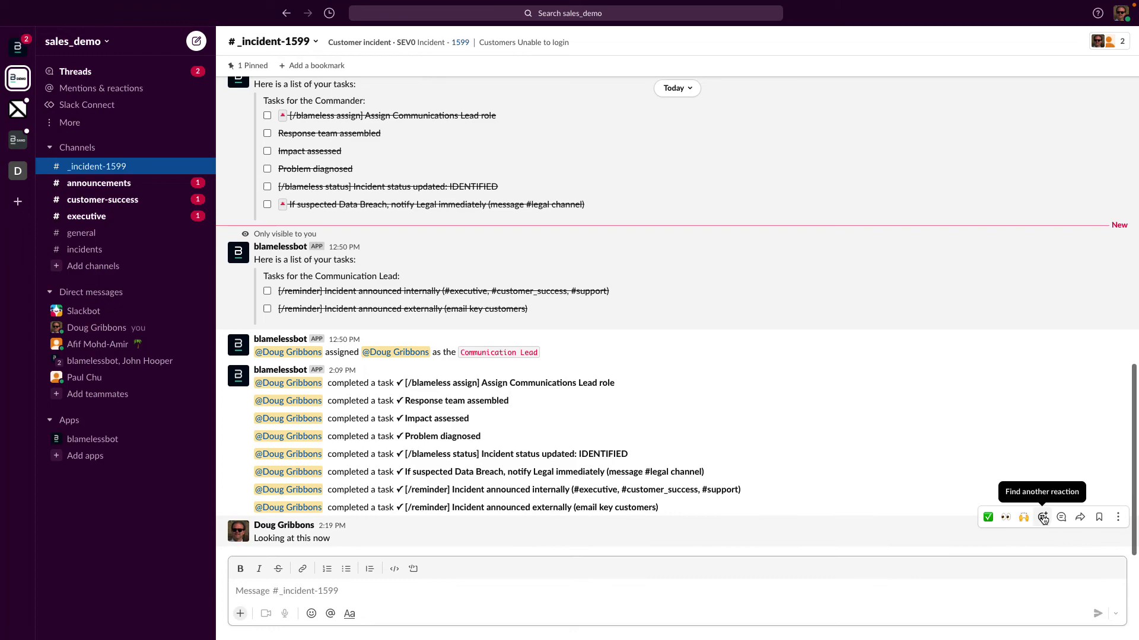
# Step: React to the 'Looking at this now' message with a pushpin, check mark and another emoji
pyautogui.click(1042, 517)
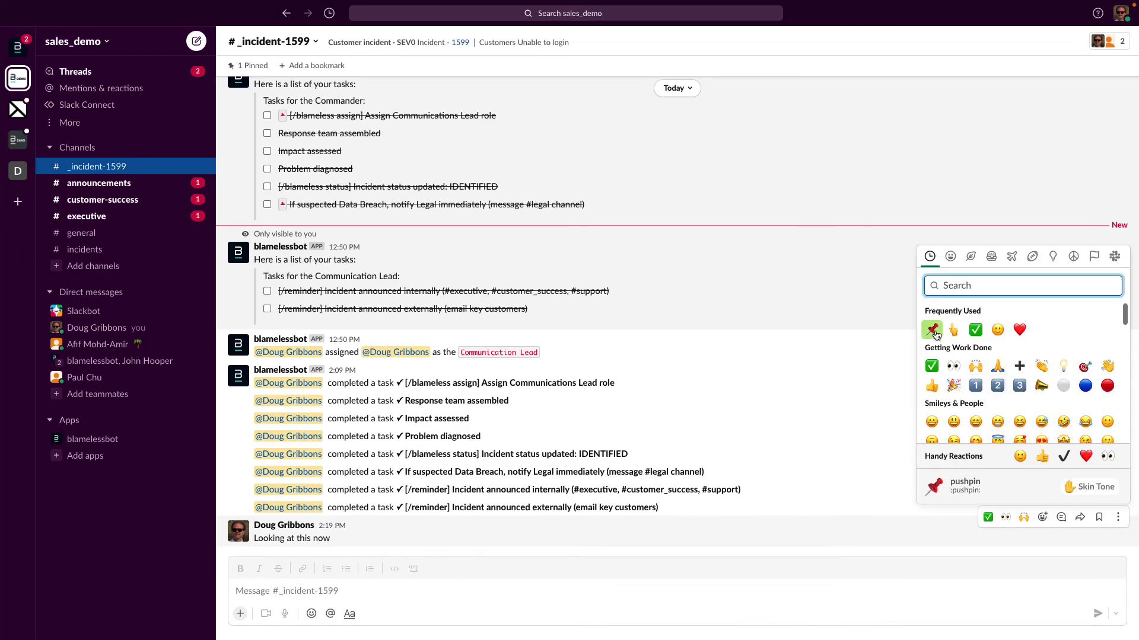
pyautogui.click(933, 331)
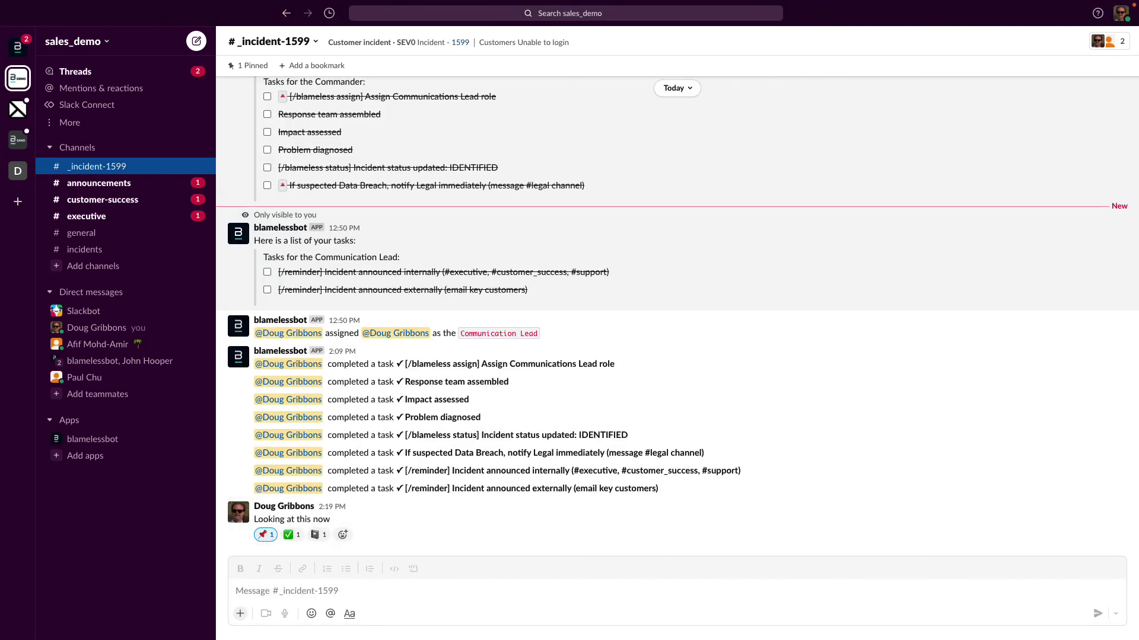
pyautogui.scroll(-3)
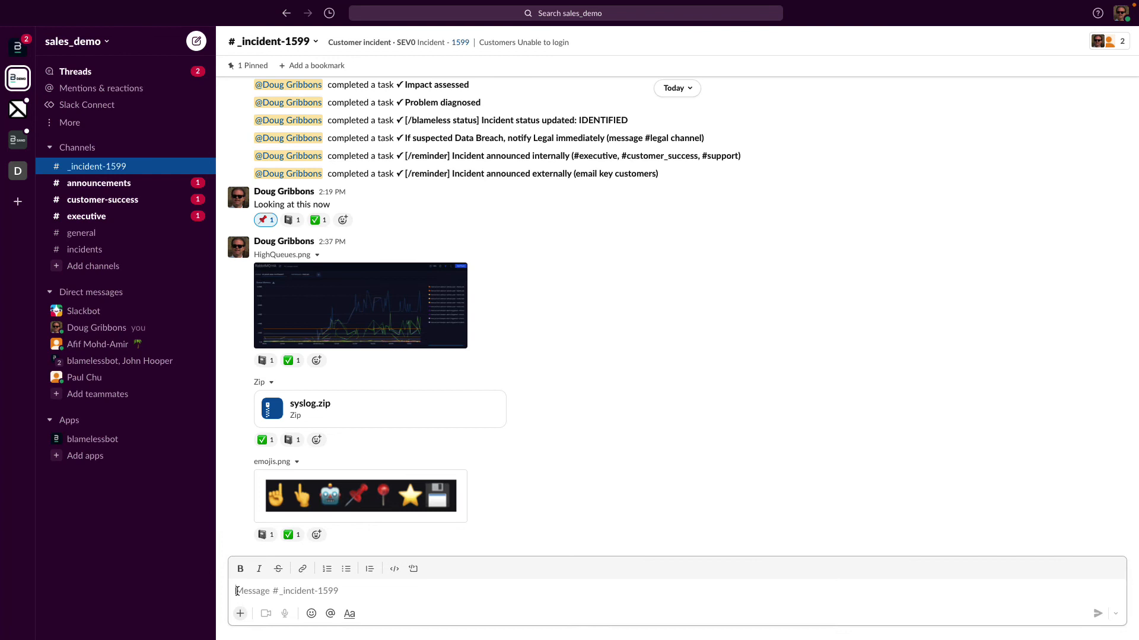
# Step: Post 'Reboot the server #todo' so a follow-up Jira ticket is raised
pyautogui.write('Reboot the se')
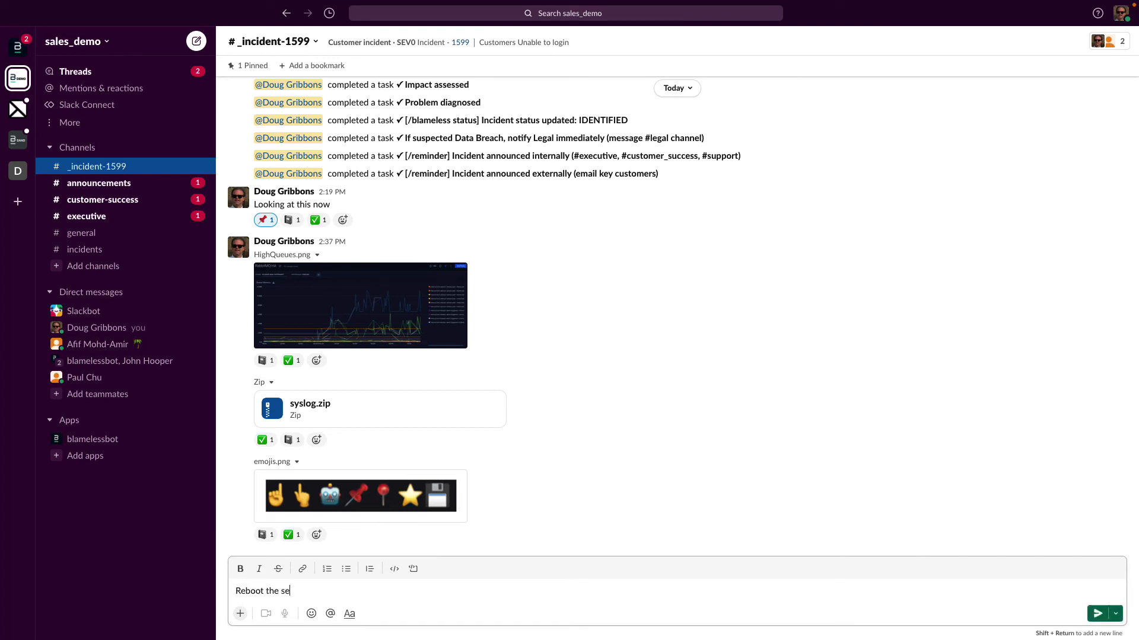
pyautogui.write('rver #')
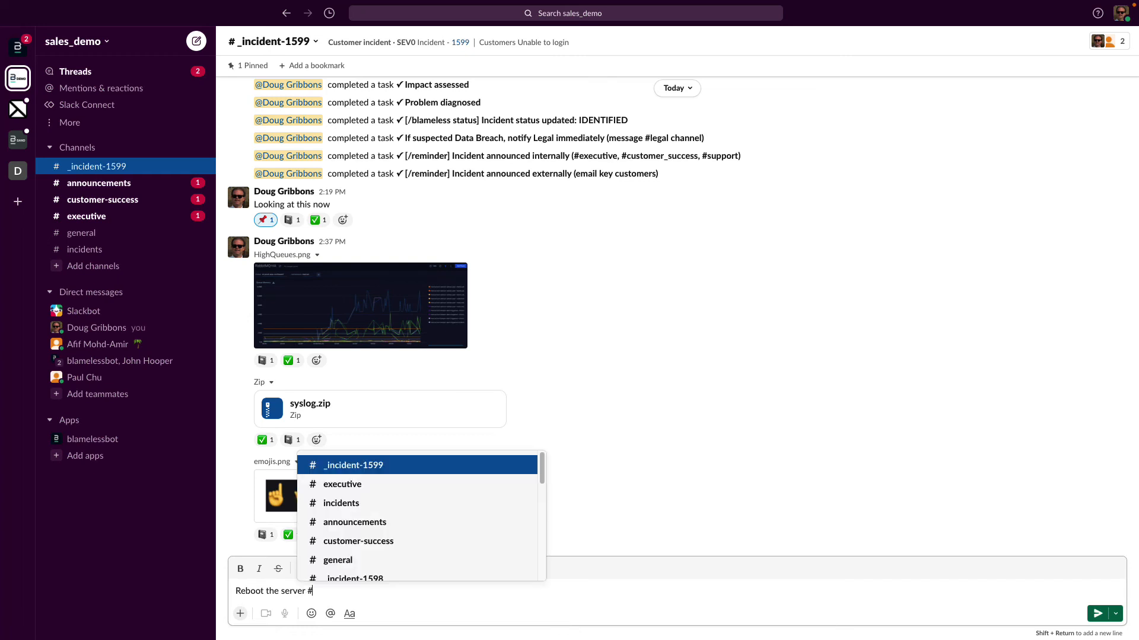
pyautogui.write('todo')
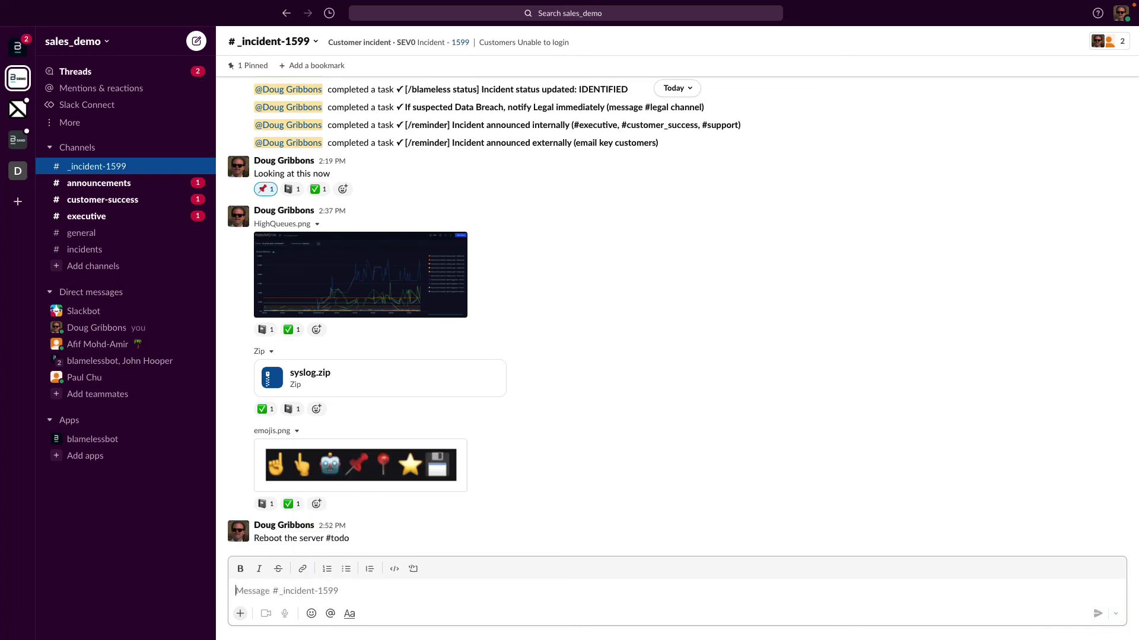
pyautogui.scroll(-3)
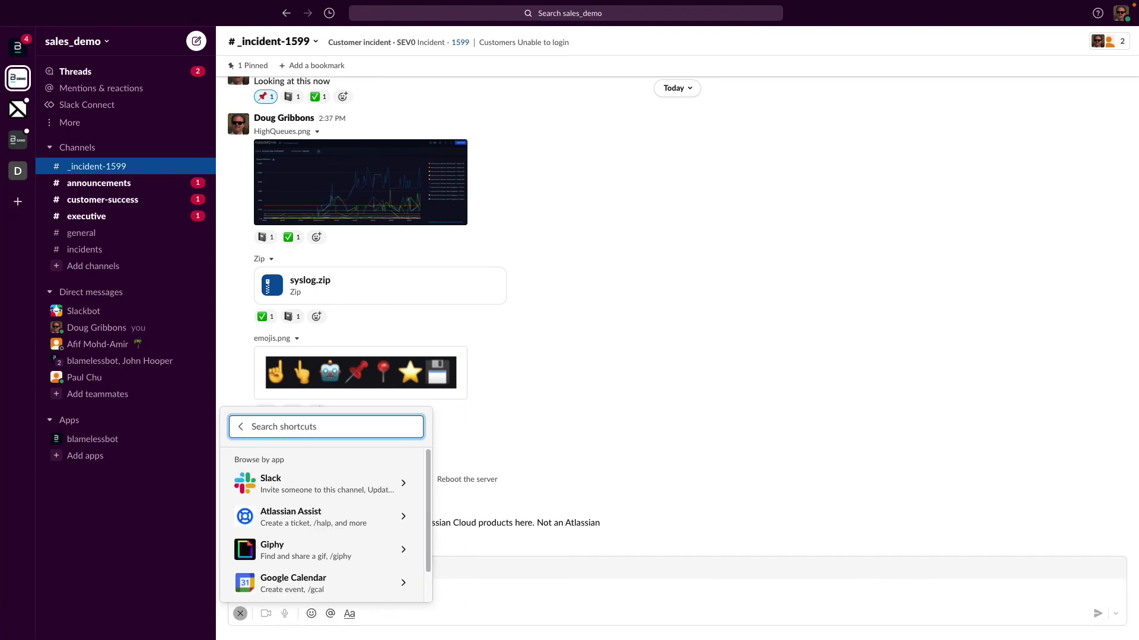
# Step: Run /blameless status to bring up the Set Status of Incident dialog
pyautogui.write('Blam')
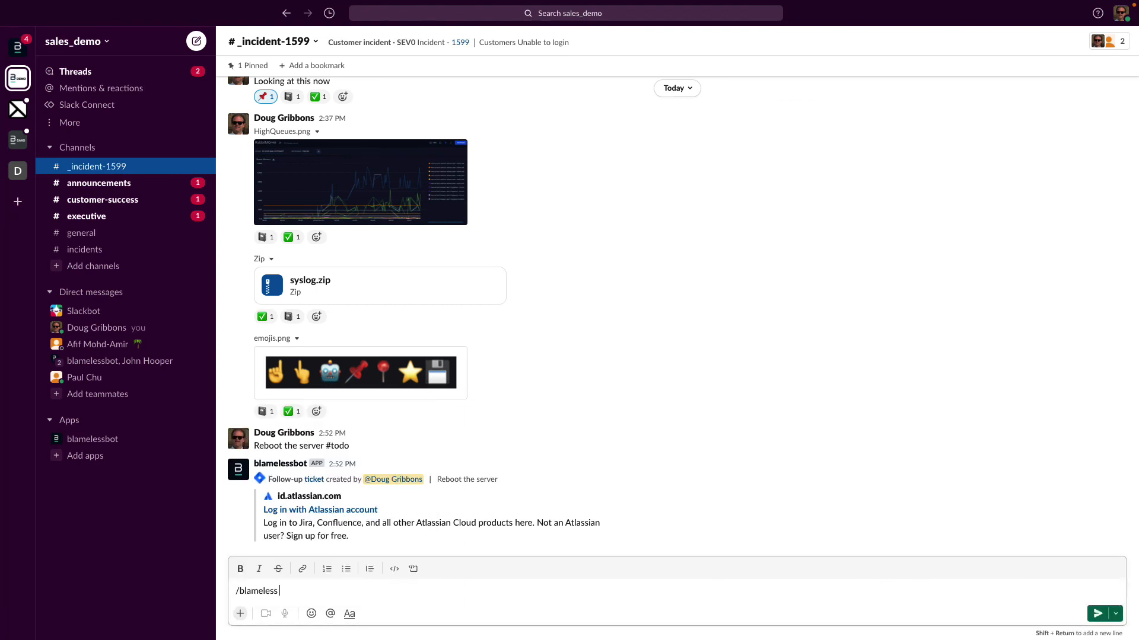
pyautogui.write('st')
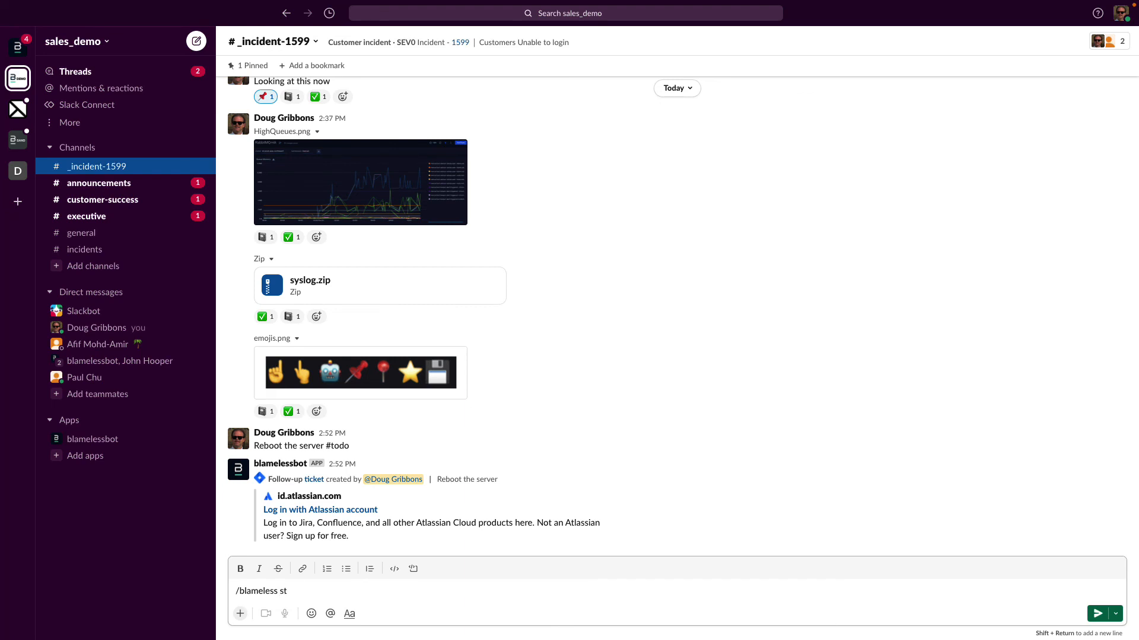
pyautogui.write('atu')
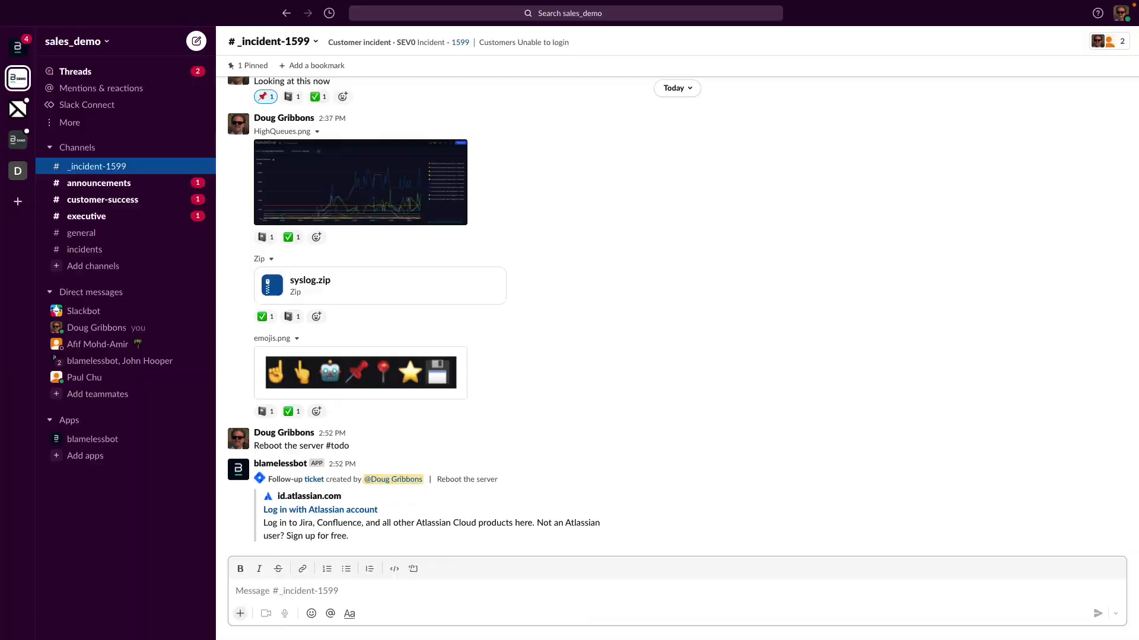
# Step: Set incident 1599's status to Identified and submit the change
pyautogui.click(568, 317)
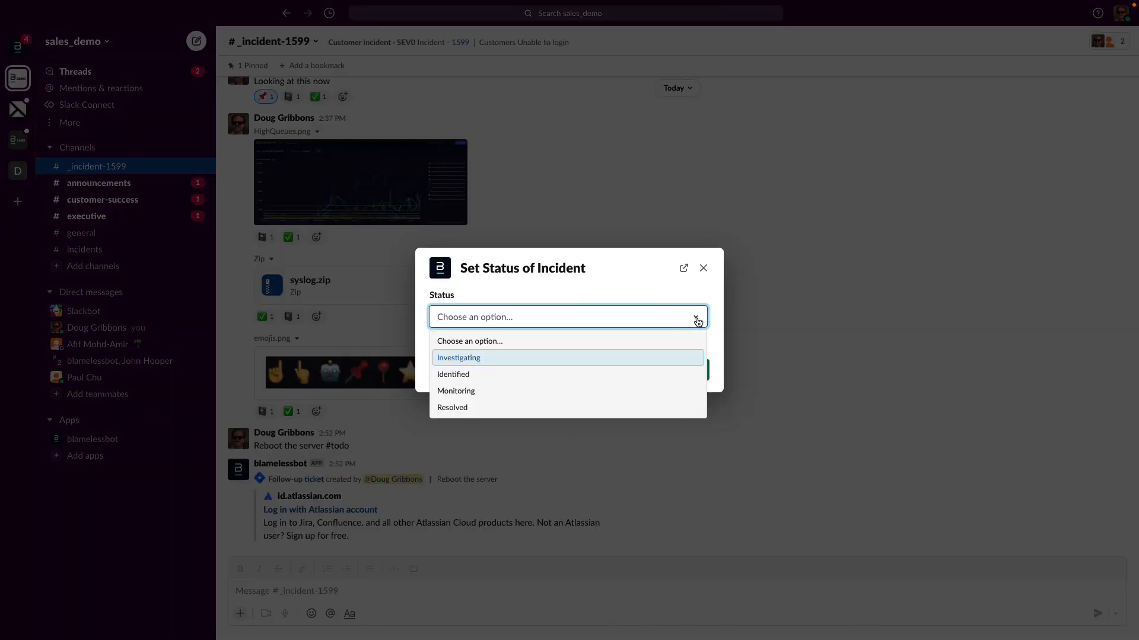
pyautogui.click(453, 373)
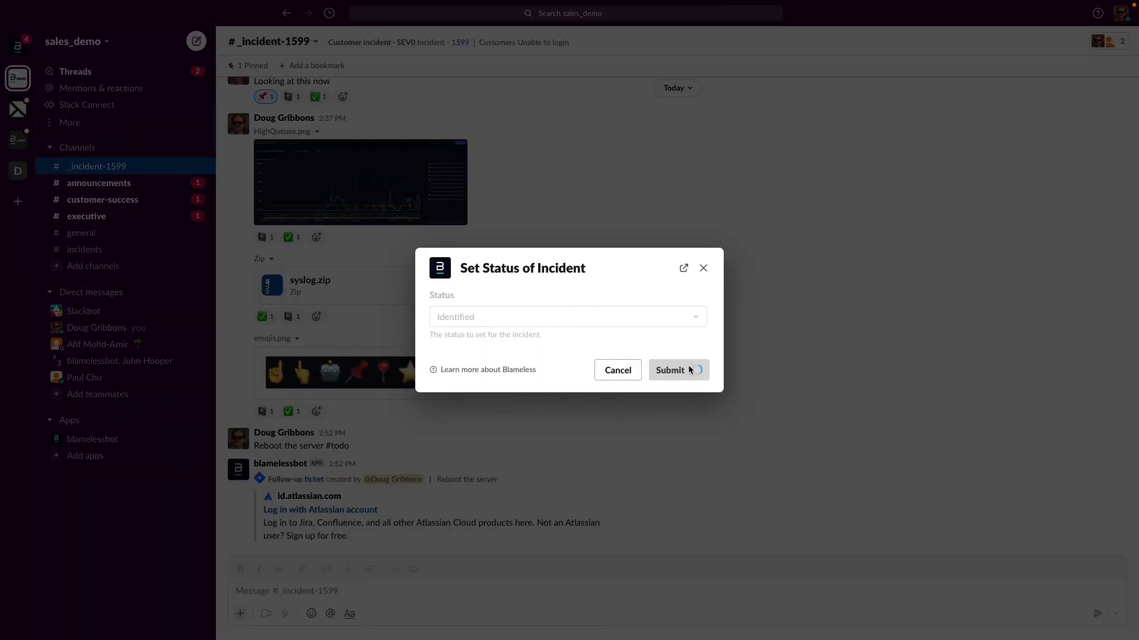
pyautogui.click(671, 371)
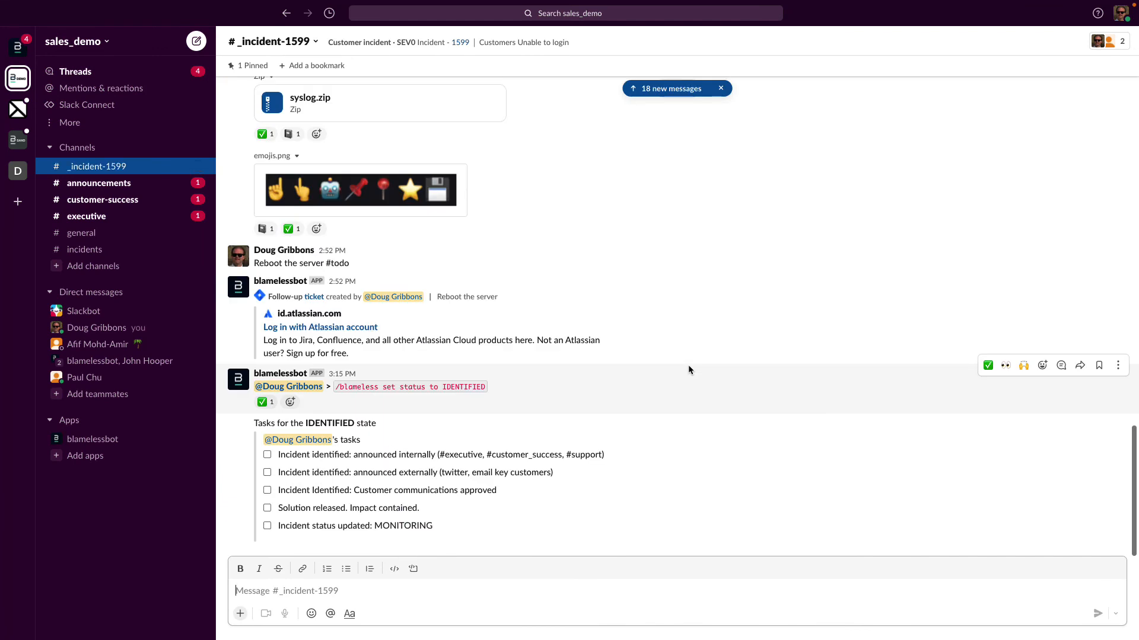